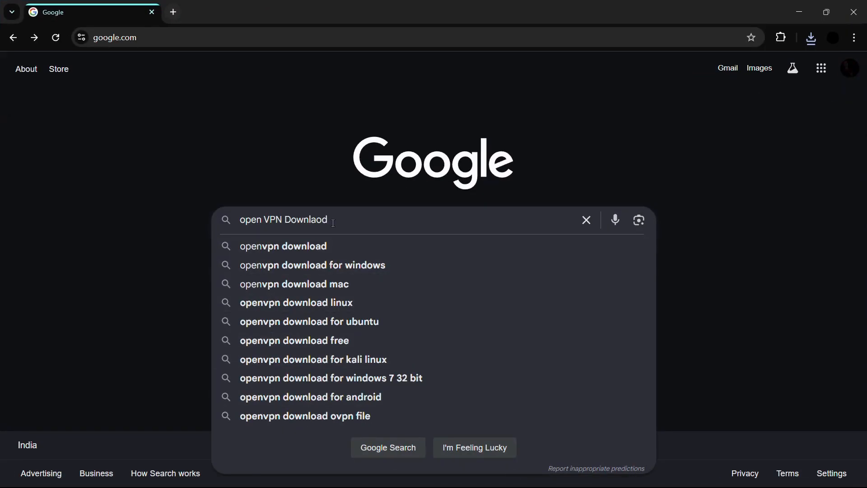
Run the Google search for 'open VPN Download'.
key(Enter)
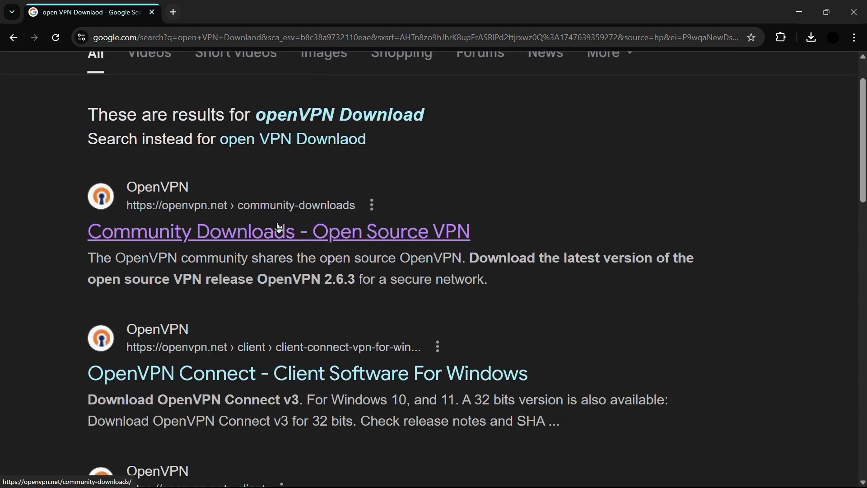
mouse_move(398, 237)
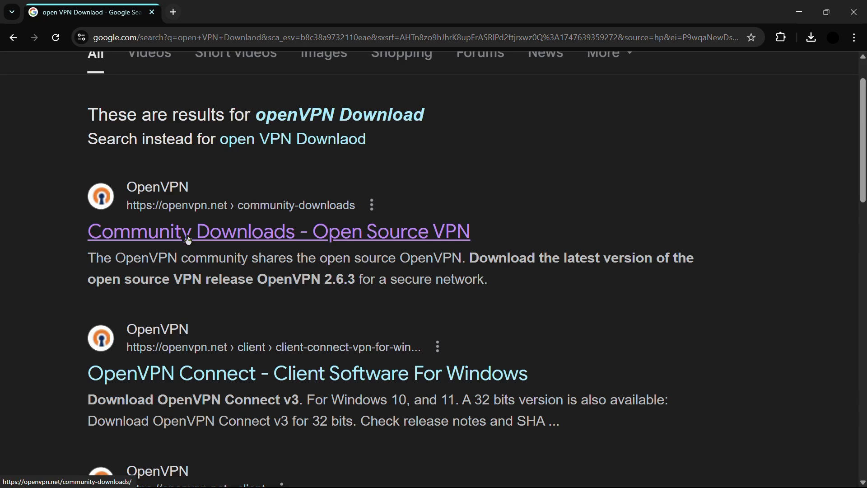
Go to the Community Downloads result and browse the release list down to the oldest entries.
click(280, 231)
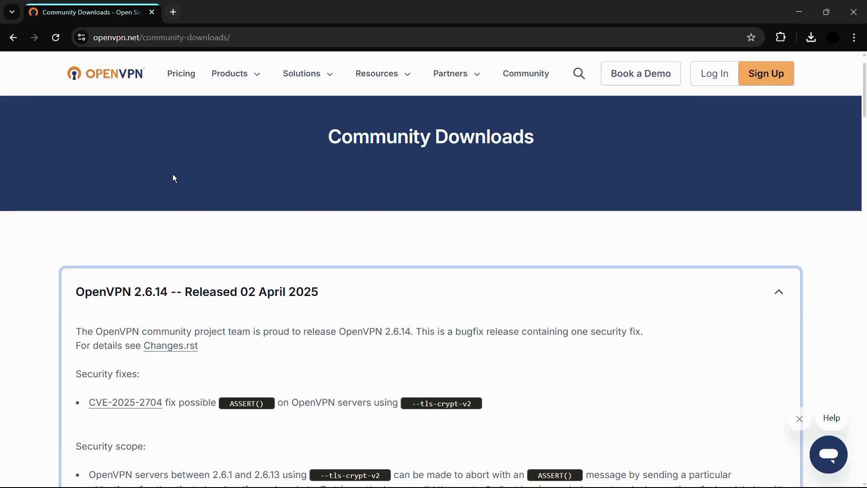
scroll(down, 3)
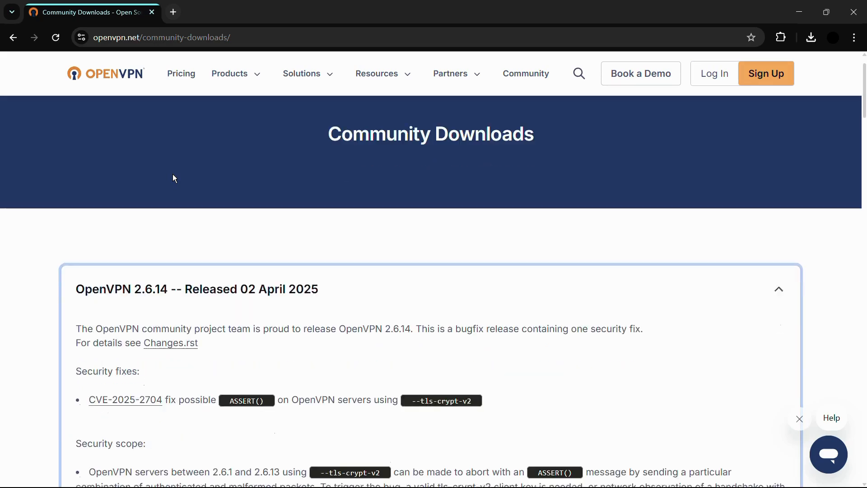
scroll(down, 3)
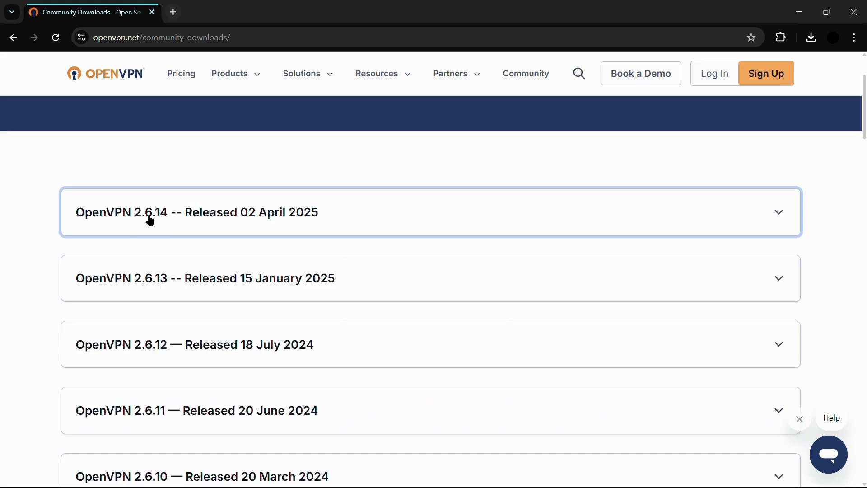
scroll(down, 3)
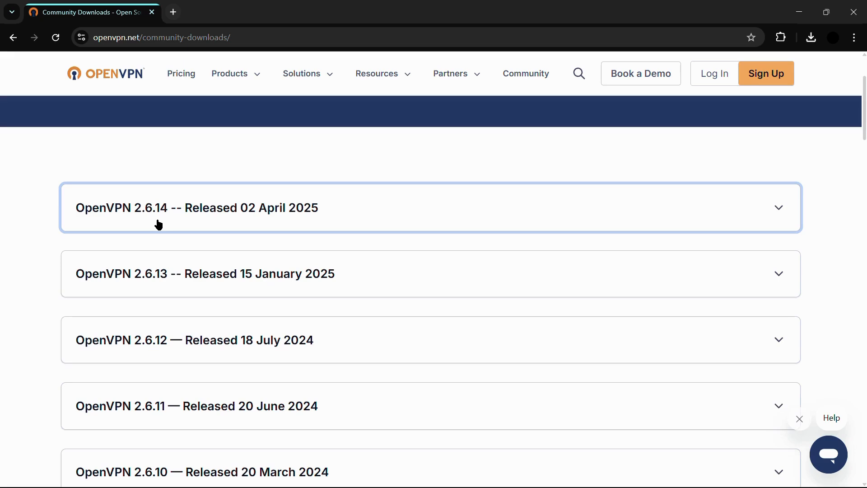
scroll(down, 3)
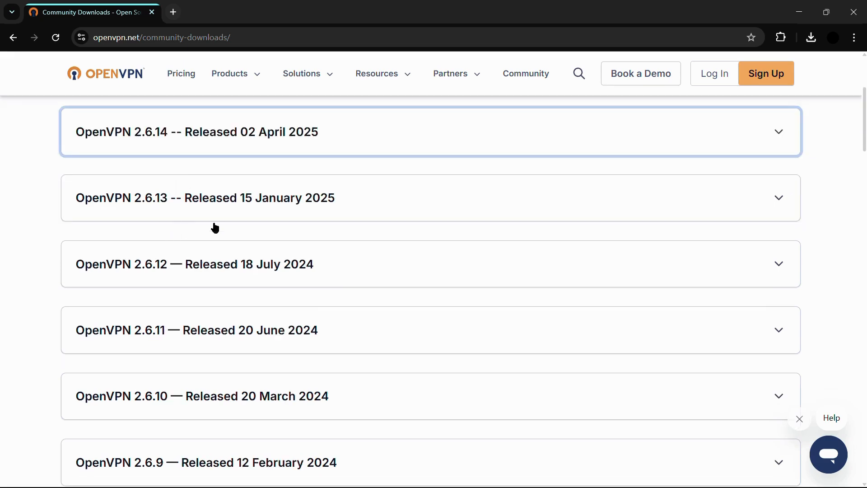
scroll(down, 3)
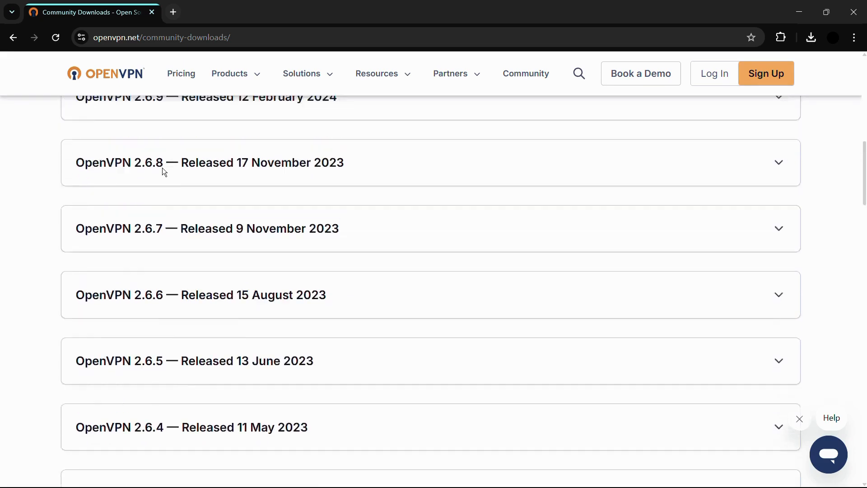
scroll(down, 3)
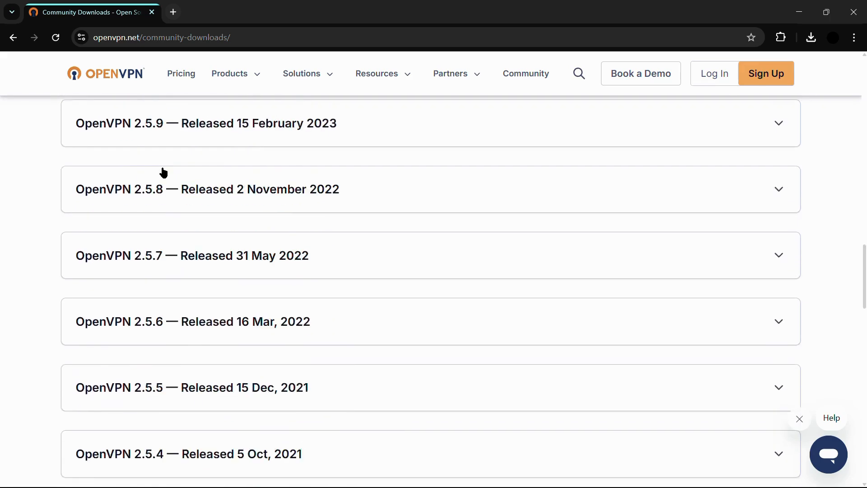
scroll(down, 3)
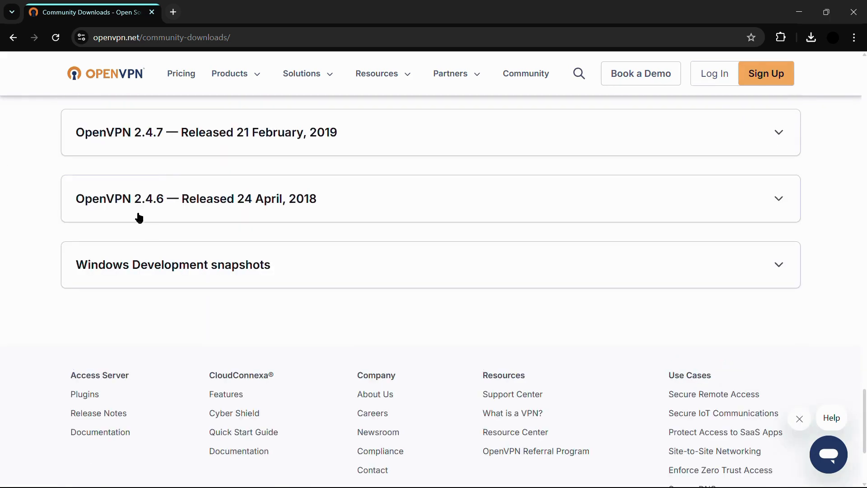
mouse_move(161, 215)
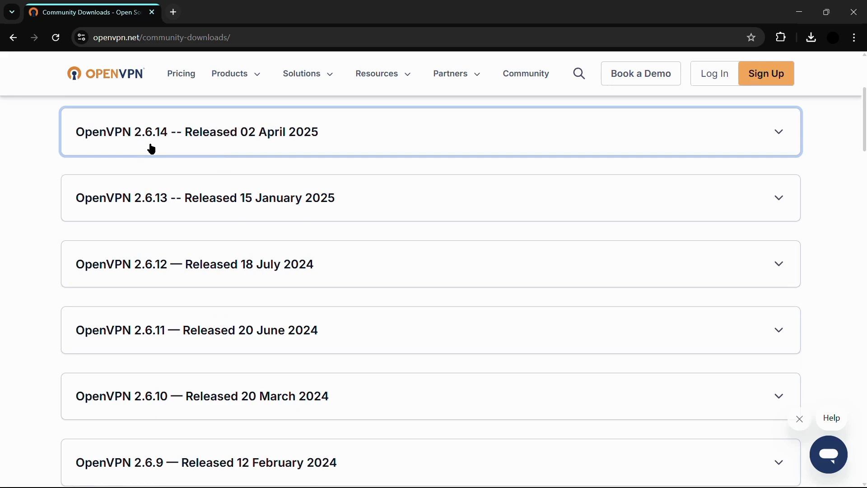
mouse_move(188, 148)
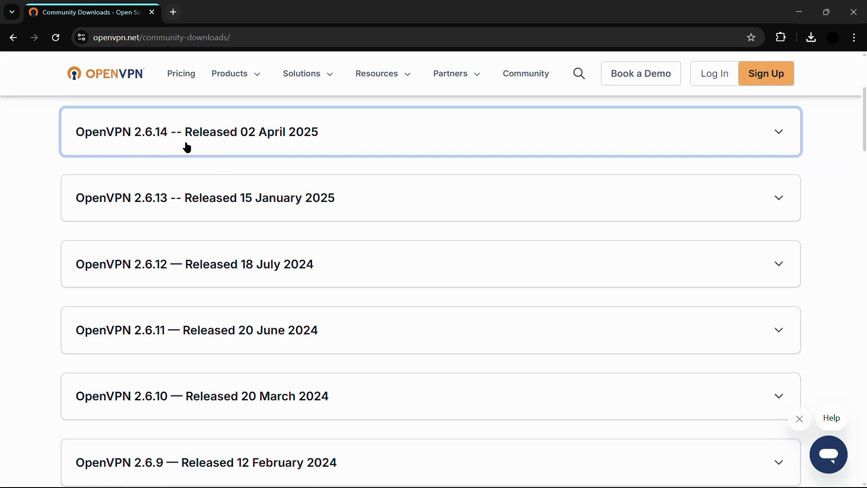
Expand the OpenVPN 2.6.14 release and download OpenVPN-2.6.14-I001-amd64.msi.
click(197, 132)
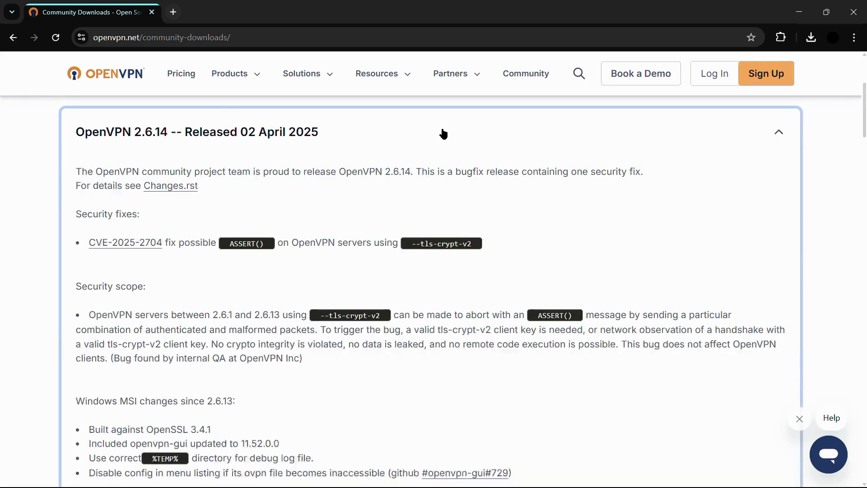
scroll(down, 3)
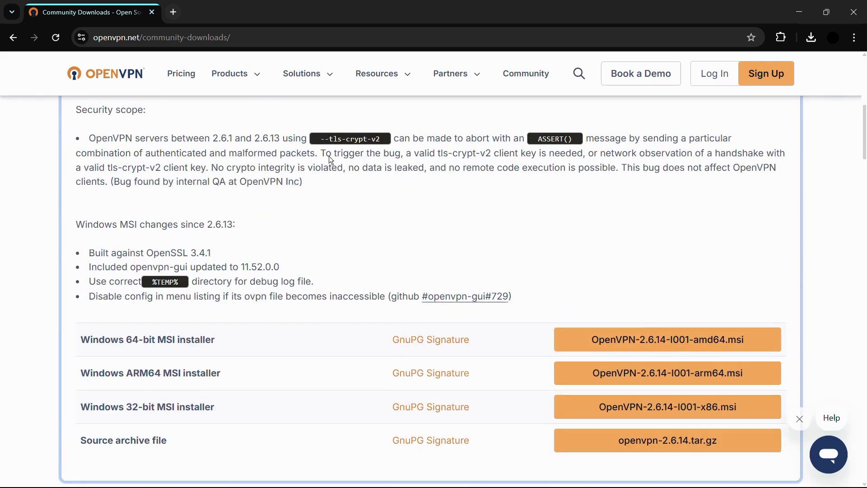
scroll(down, 3)
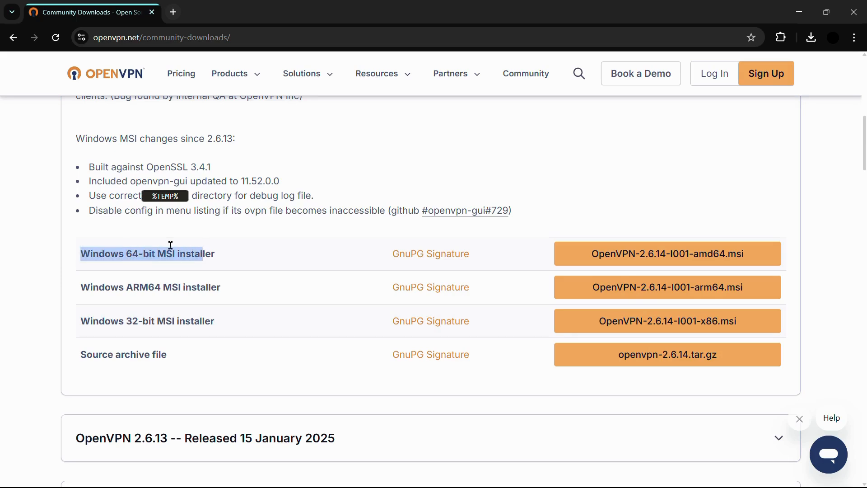
mouse_move(82, 290)
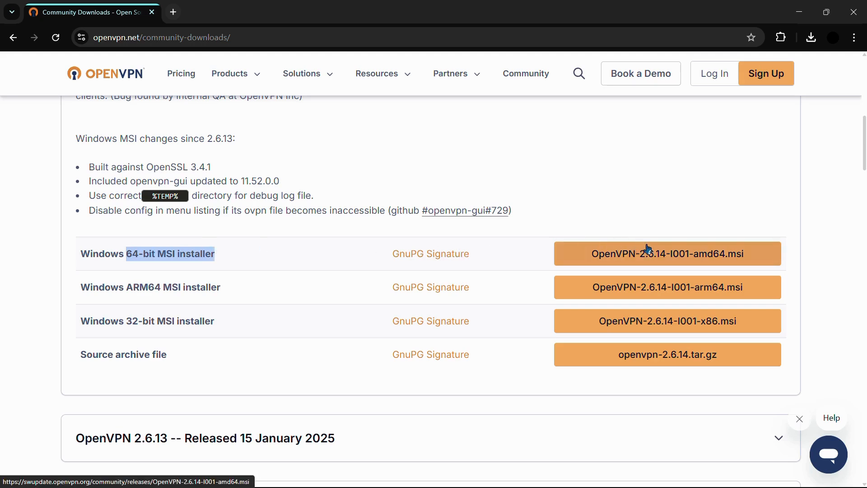
click(667, 253)
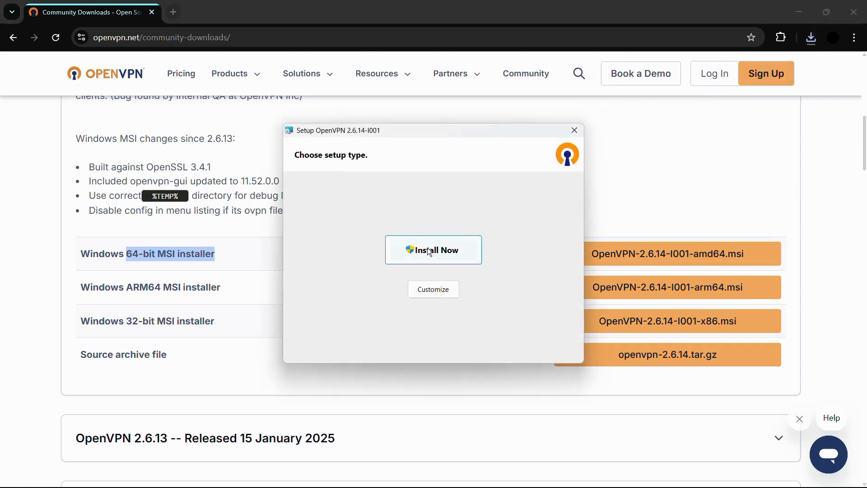
mouse_move(318, 167)
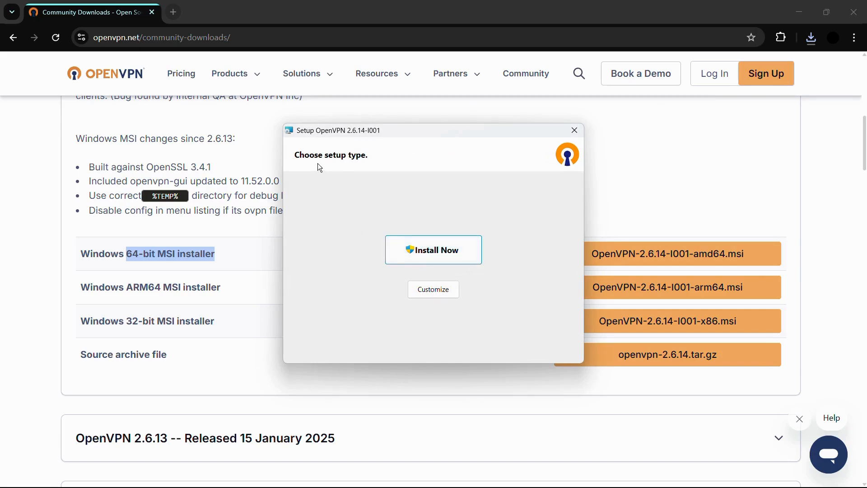
mouse_move(433, 250)
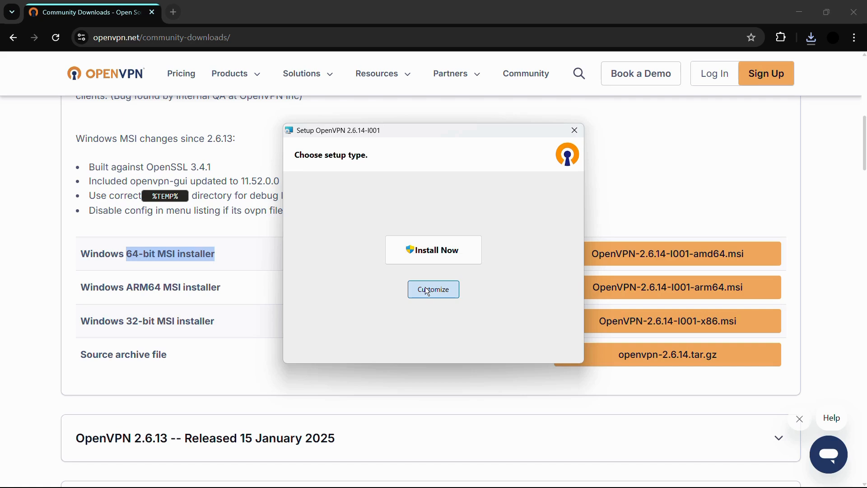
Choose Customize in the OpenVPN 2.6.14 setup wizard to see the feature tree.
click(433, 290)
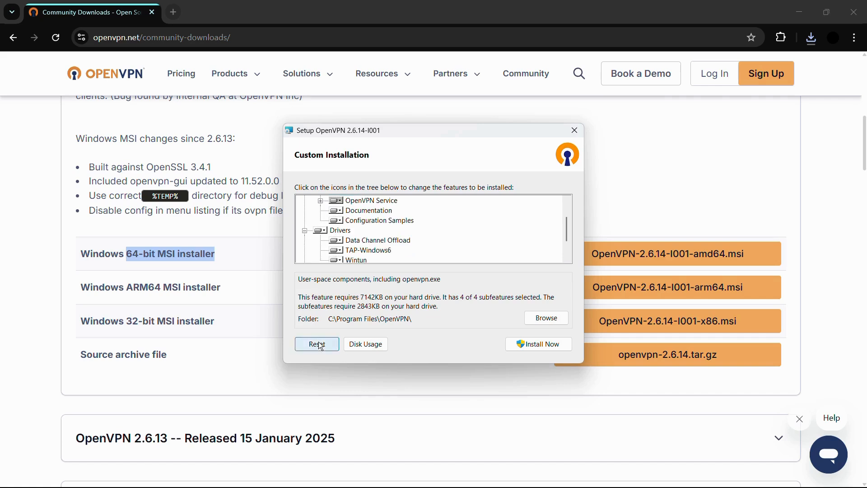
mouse_move(317, 344)
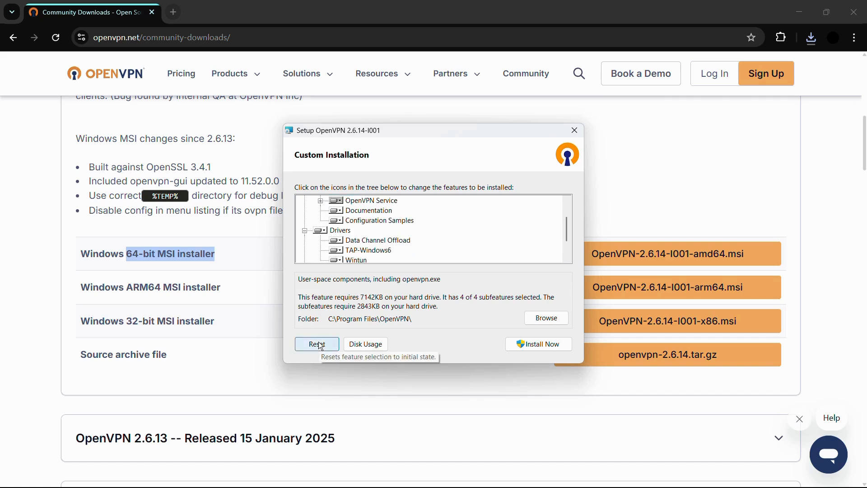
Reset the Custom Installation features to their default selection.
click(317, 343)
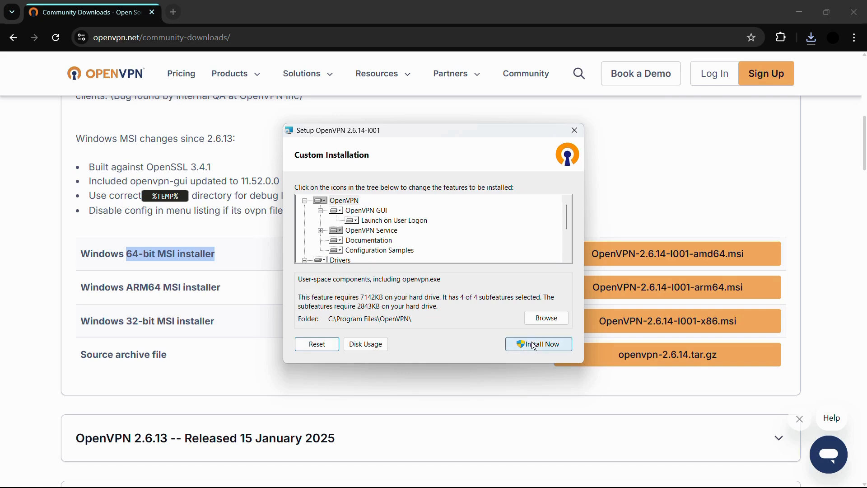
Install OpenVPN 2.6.14, close the finished setup and dismiss the no-connection-profiles notice.
click(538, 343)
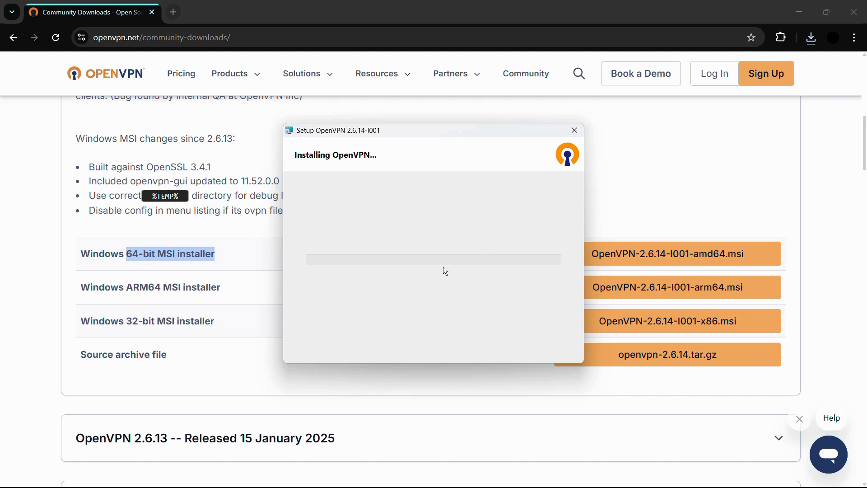
mouse_move(381, 236)
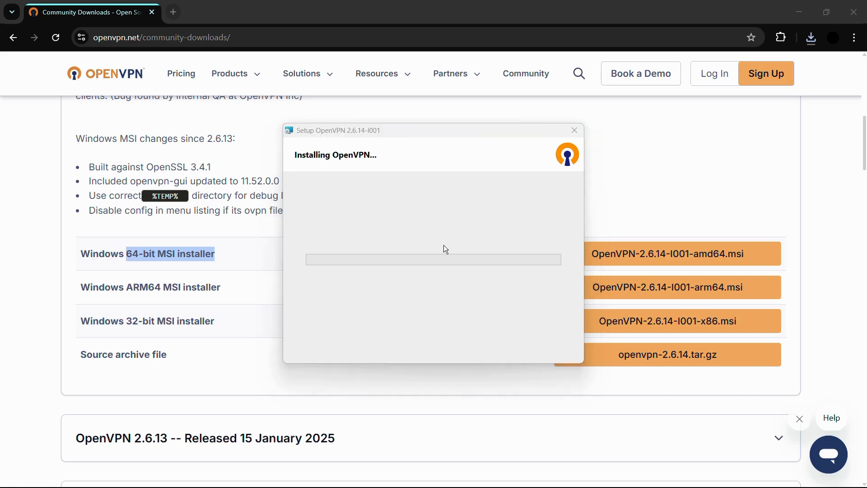
mouse_move(368, 337)
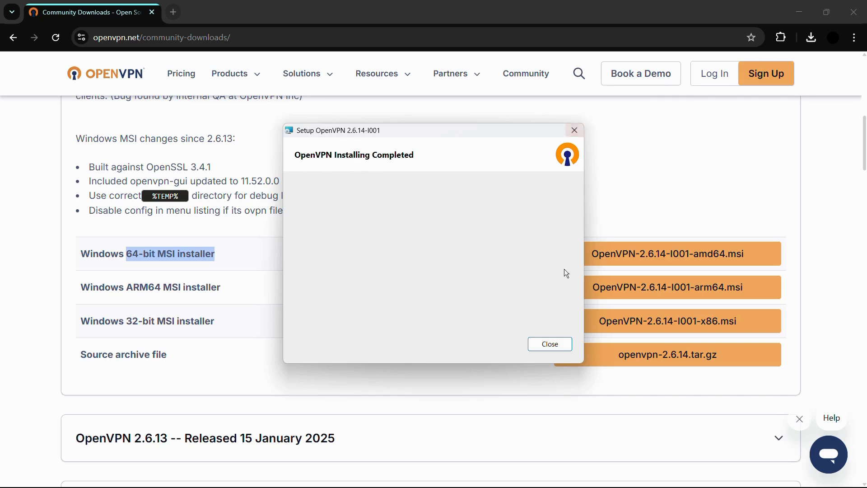
click(549, 343)
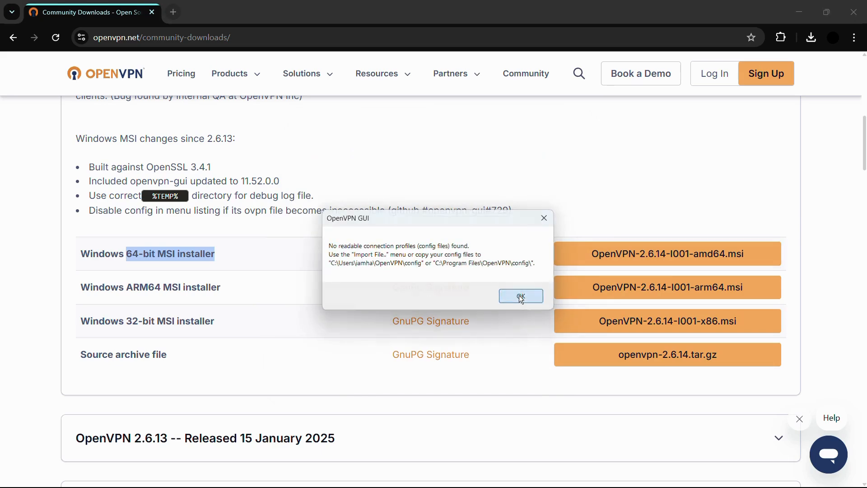
click(521, 296)
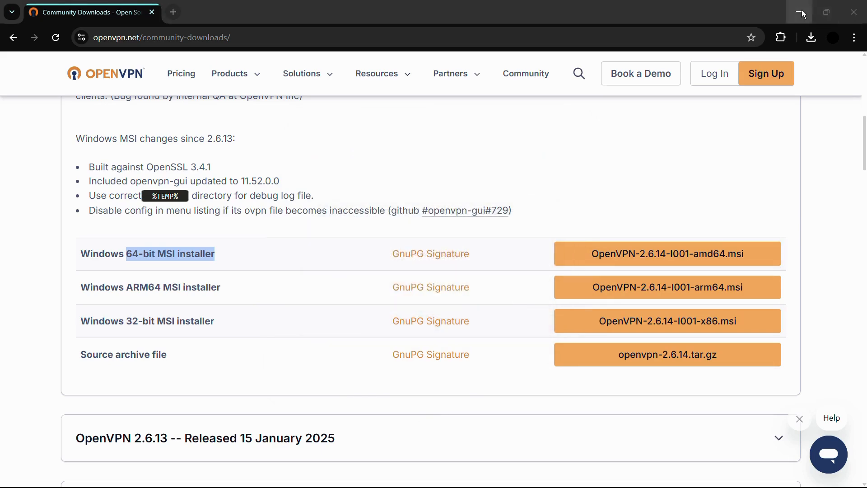
Minimize Chrome and search Windows Start for 'openVPN GUI'.
click(801, 12)
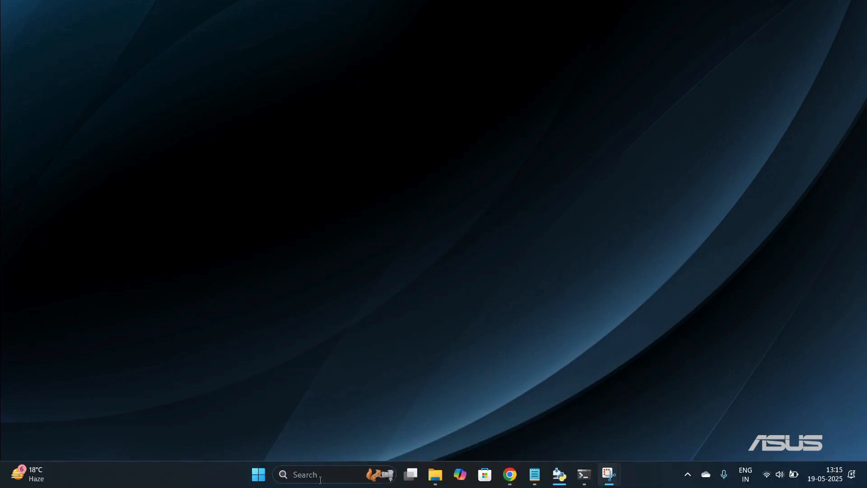
text(openVPN GUI)
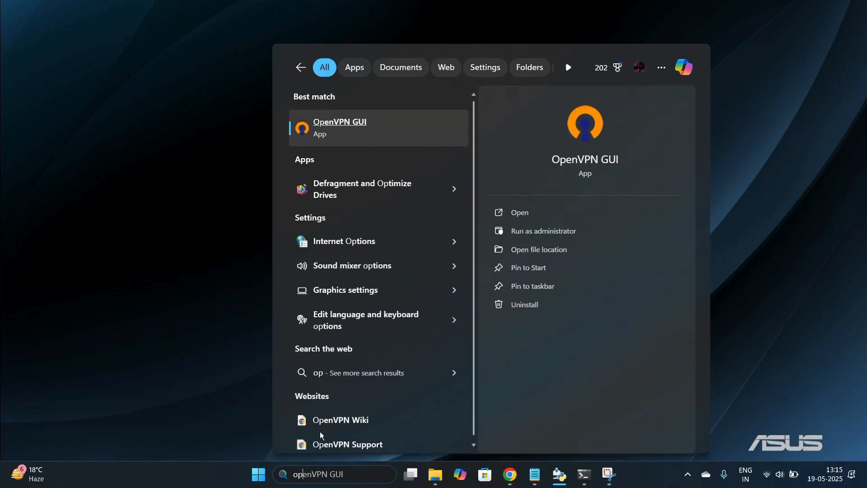